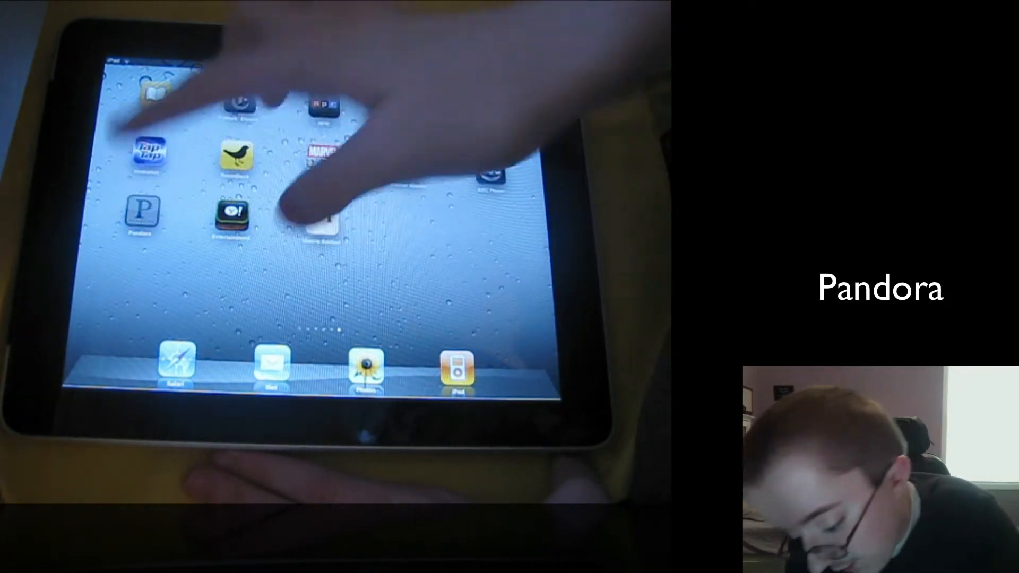
Step: Check Pandora's station list, then open Yahoo! Entertainment's TV guide and scroll its channels
left_click(140, 211)
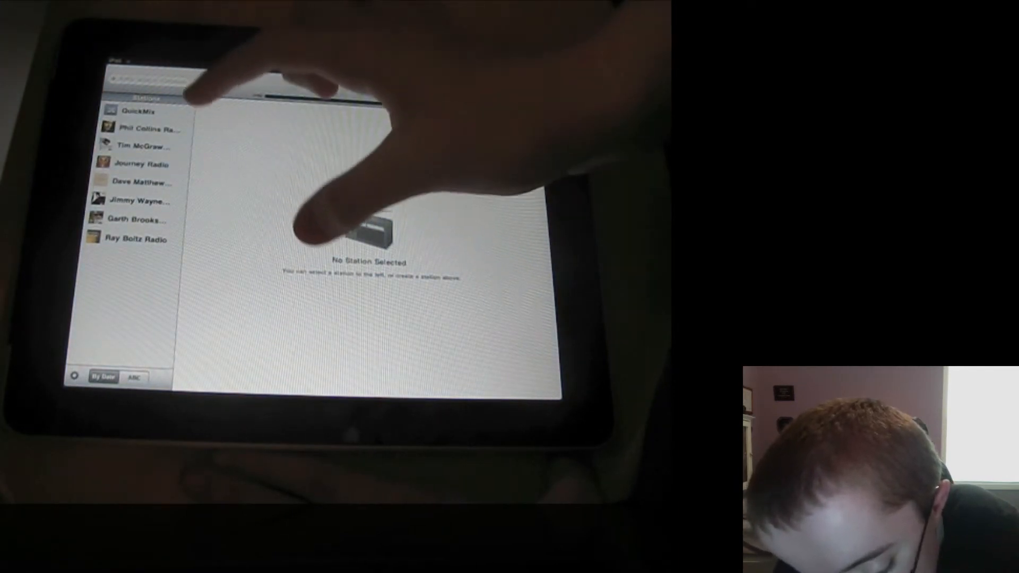
left_click(142, 181)
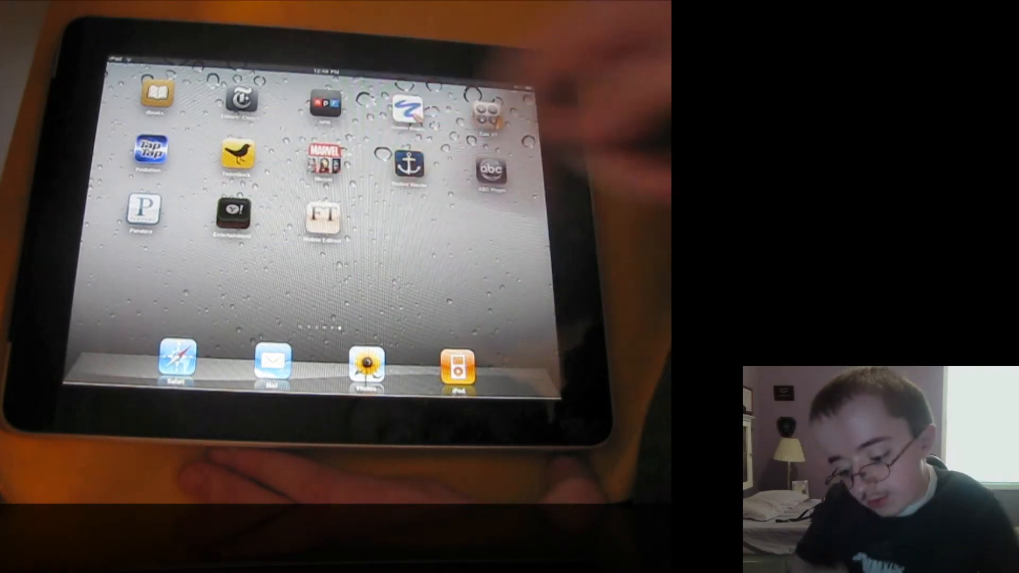
left_click(231, 214)
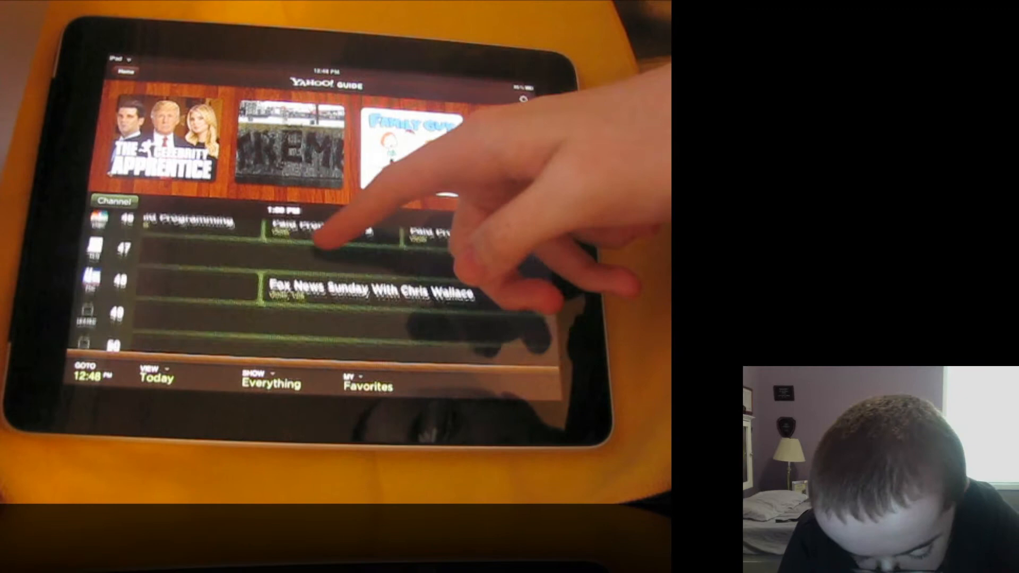
scroll("down", 3)
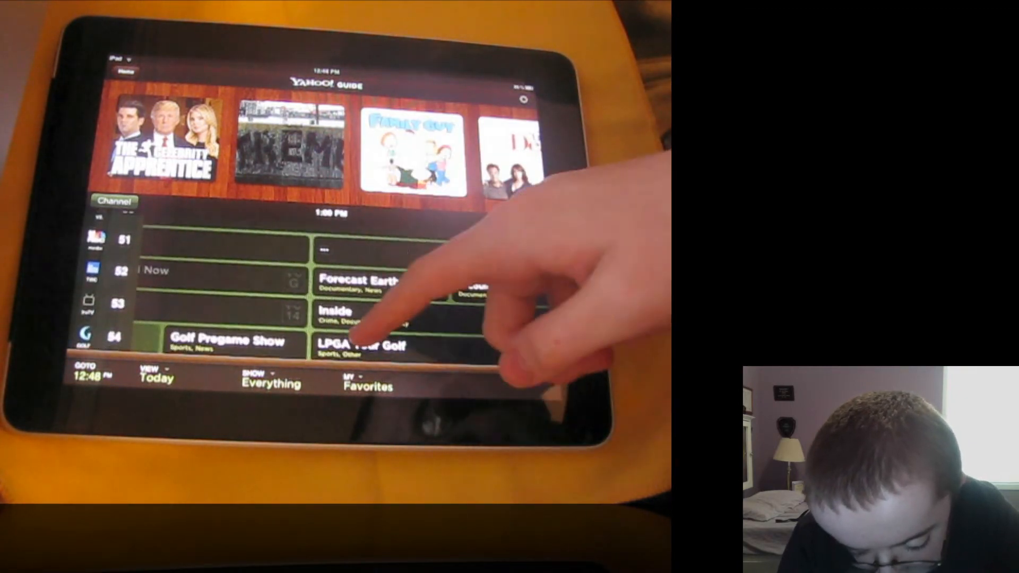
scroll("down", 3)
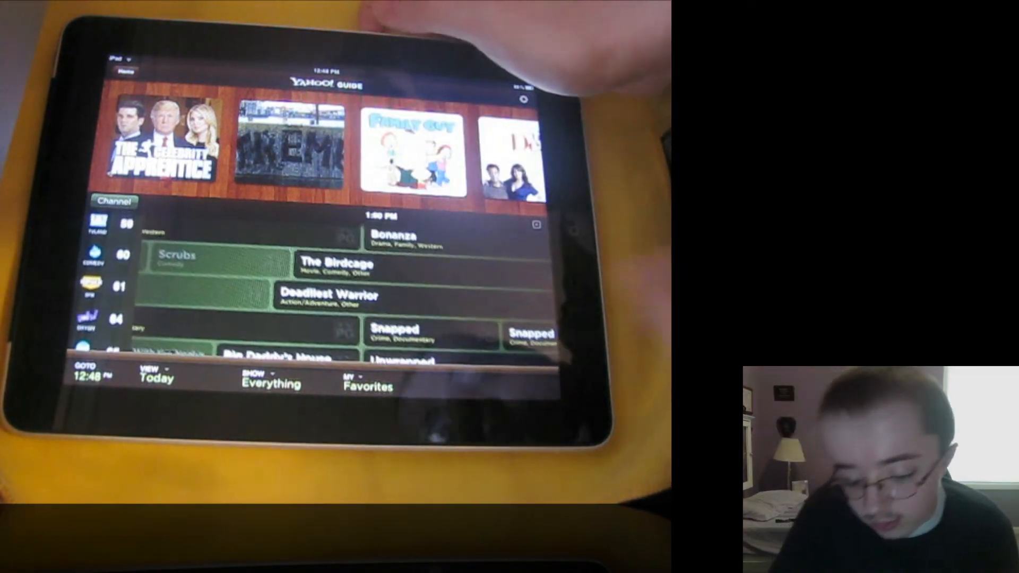
scroll("down", 3)
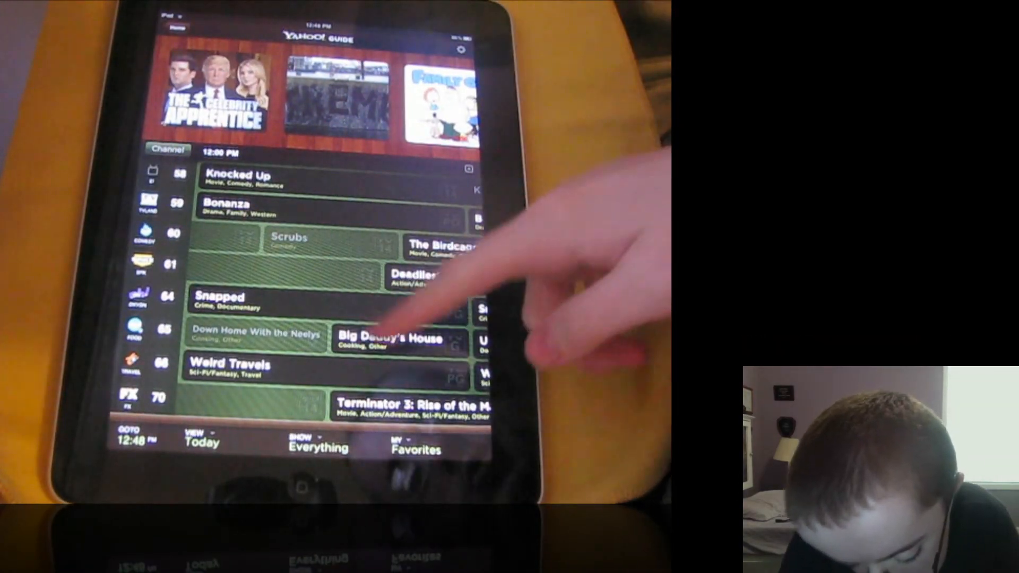
Step: Scroll further down the grid, show the Forecast Earth: Mt. St. Helen's banner, then open Tiny & Toya
scroll("down", 3)
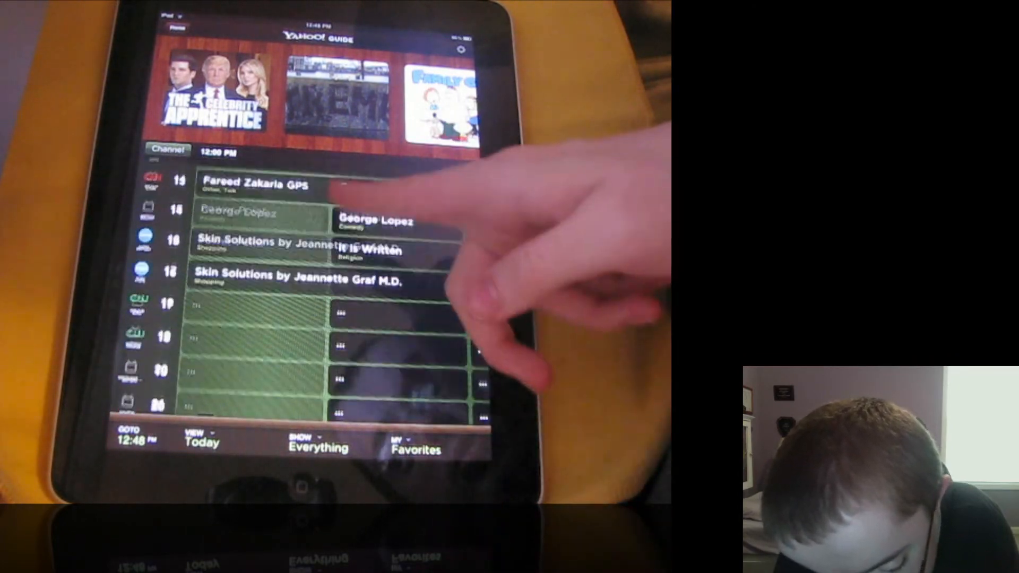
scroll("down", 3)
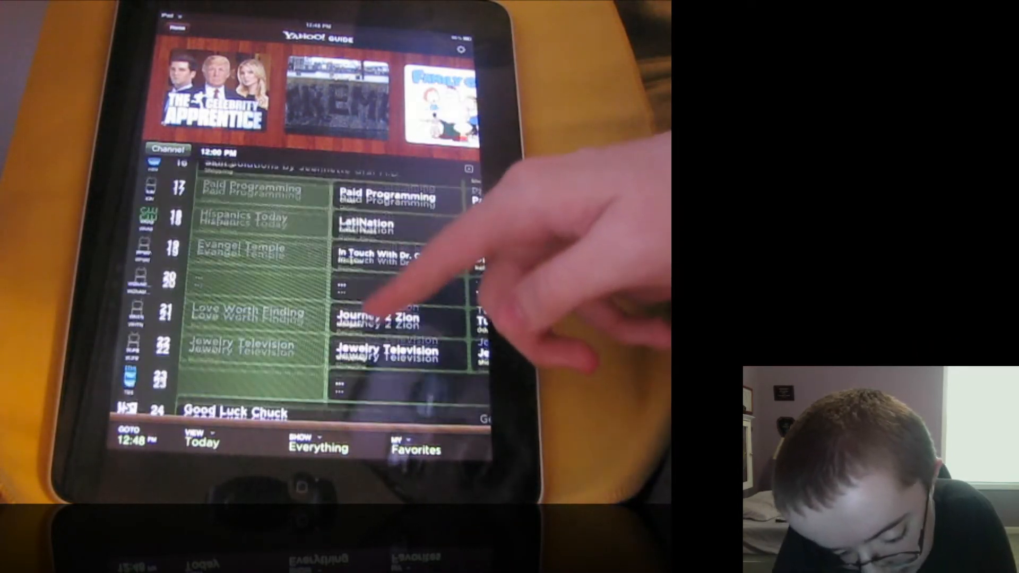
scroll("down", 3)
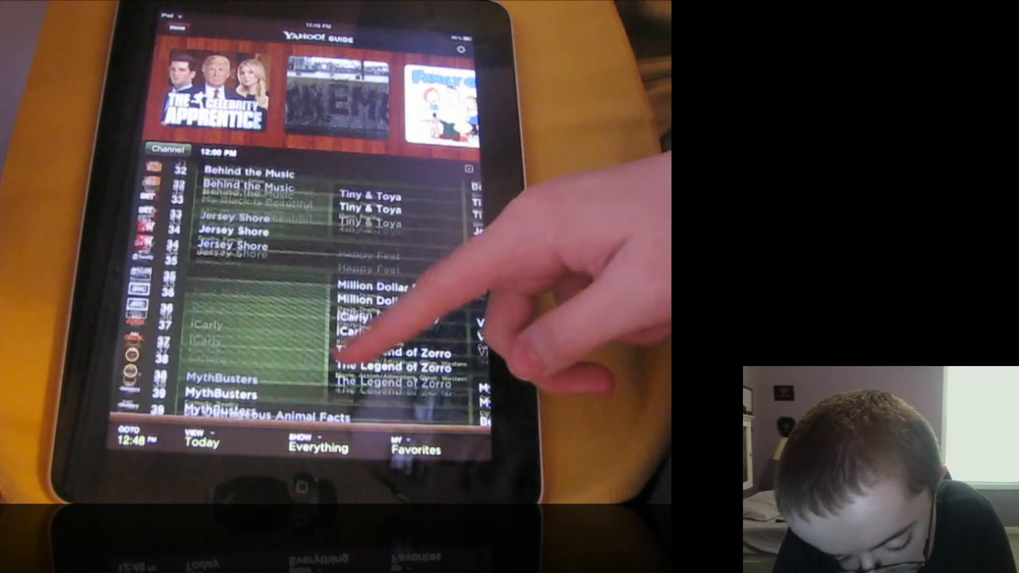
scroll("down", 3)
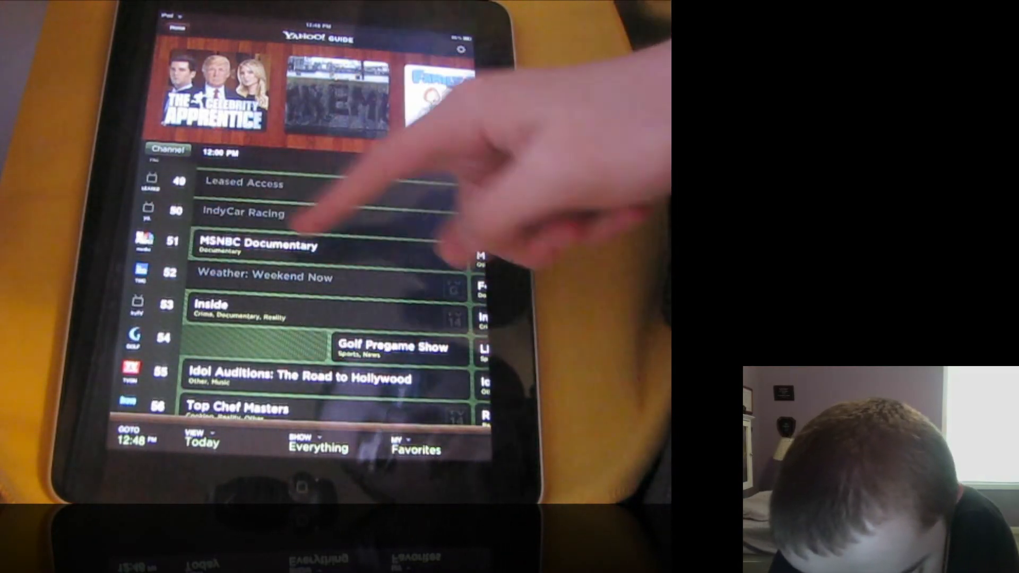
left_click(390, 283)
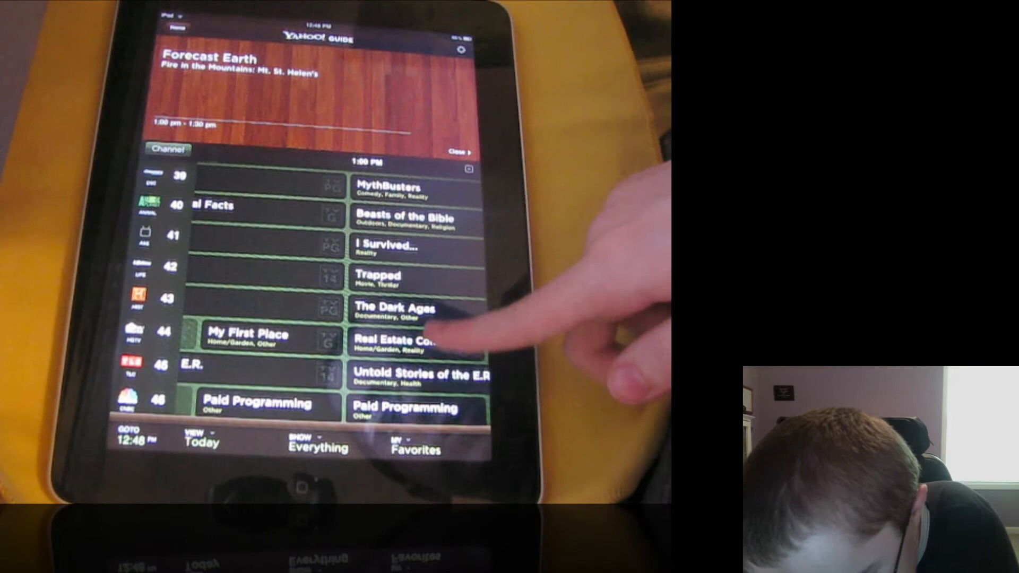
left_click(403, 277)
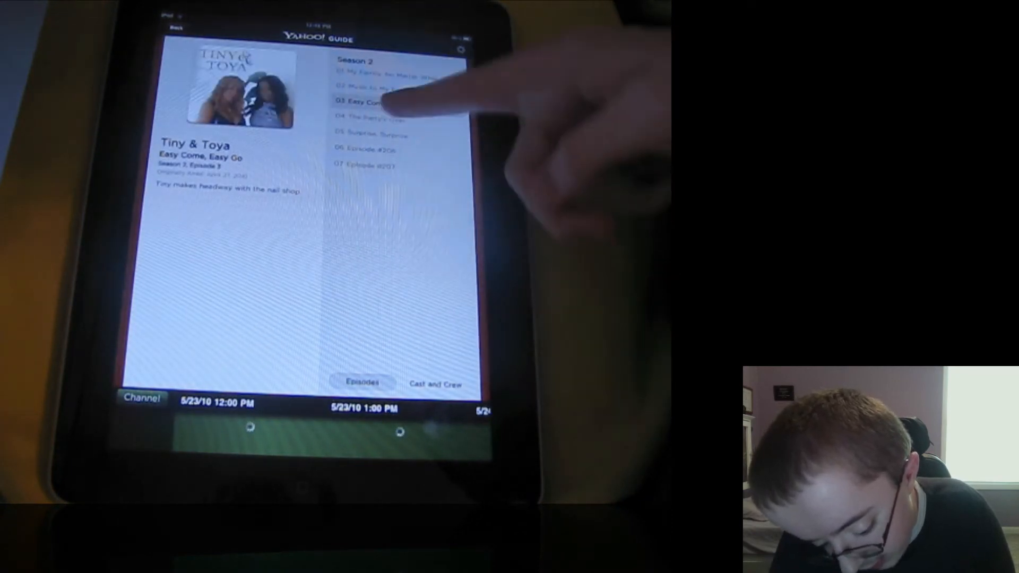
Step: Show the Tiny & Toya cast and crew, then return to the iPad home screen
left_click(435, 384)
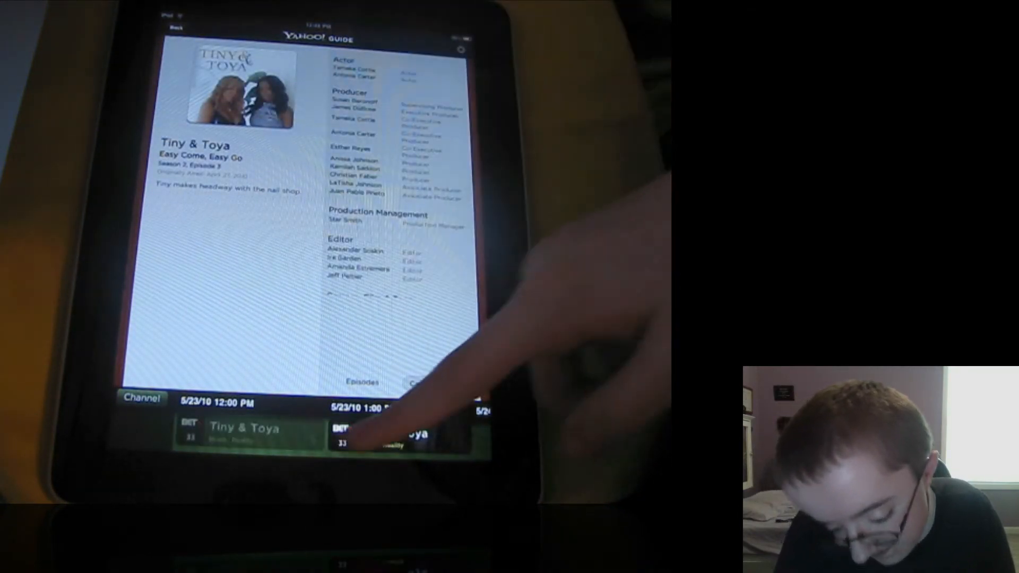
key("home")
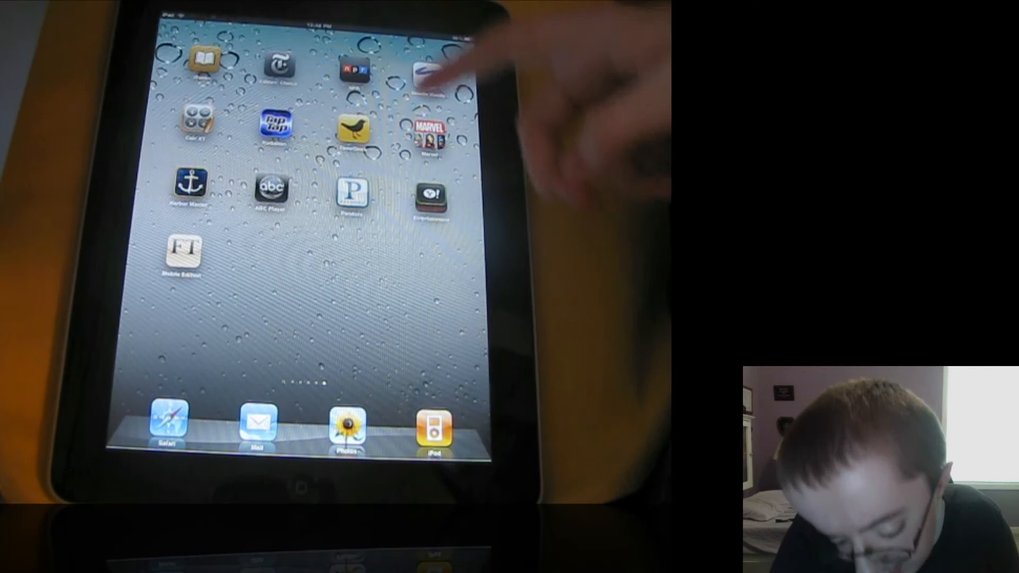